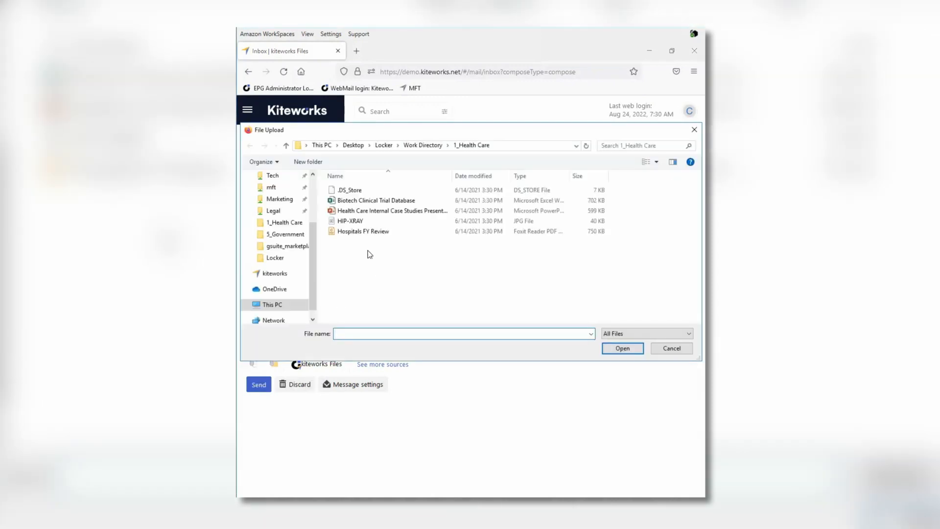
# Attach the Biotech Clinical Trial Database spreadsheet from the 1_Health Care folder to the draft.
pyautogui.click(376, 200)
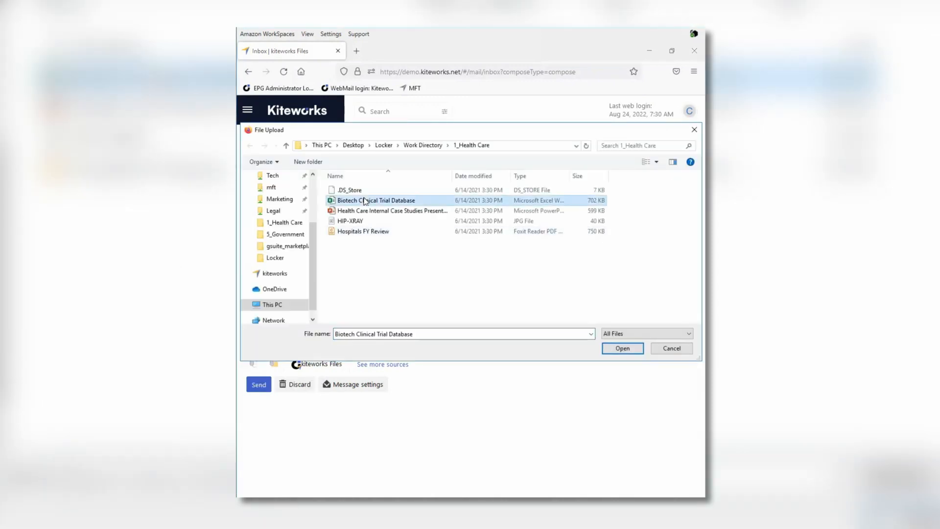
pyautogui.click(622, 348)
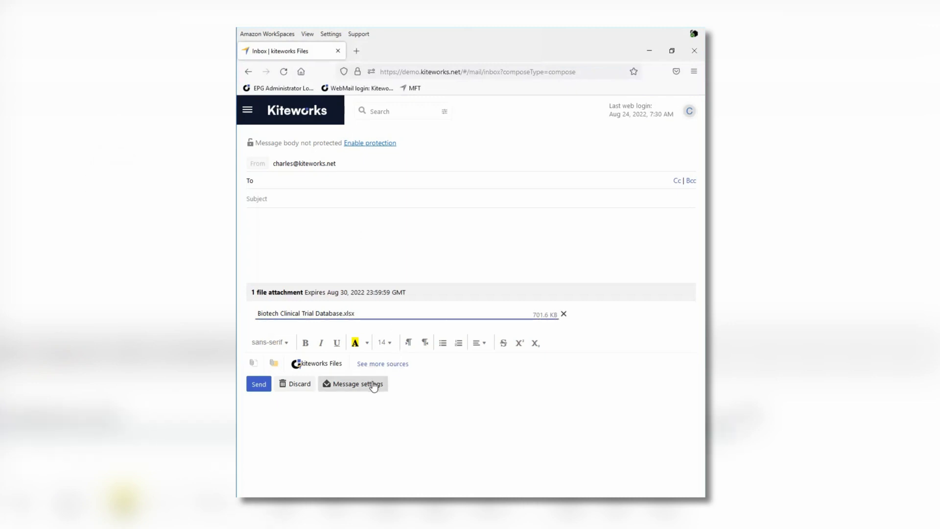
# In Message settings, try Protect message body on then off, keep recipients-only with Aug 30, 2022 expiry, and save.
pyautogui.click(354, 384)
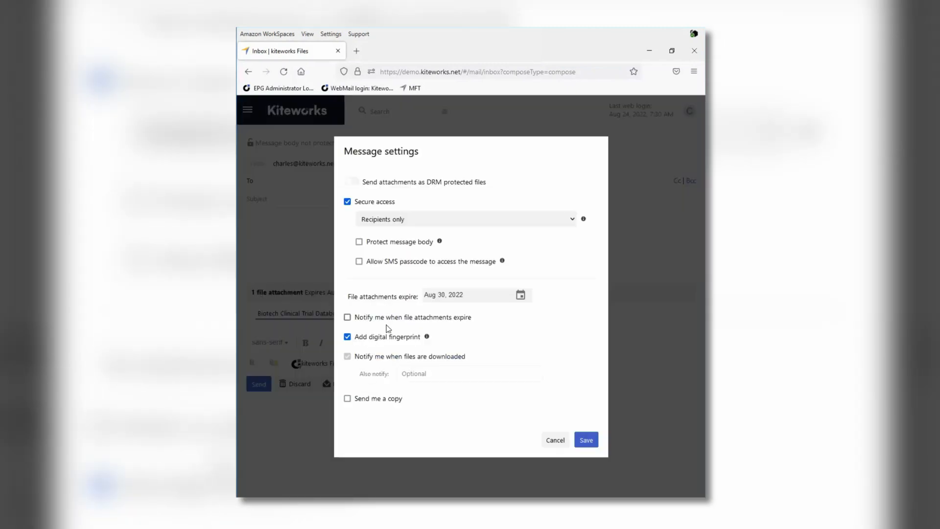
pyautogui.moveTo(544, 268)
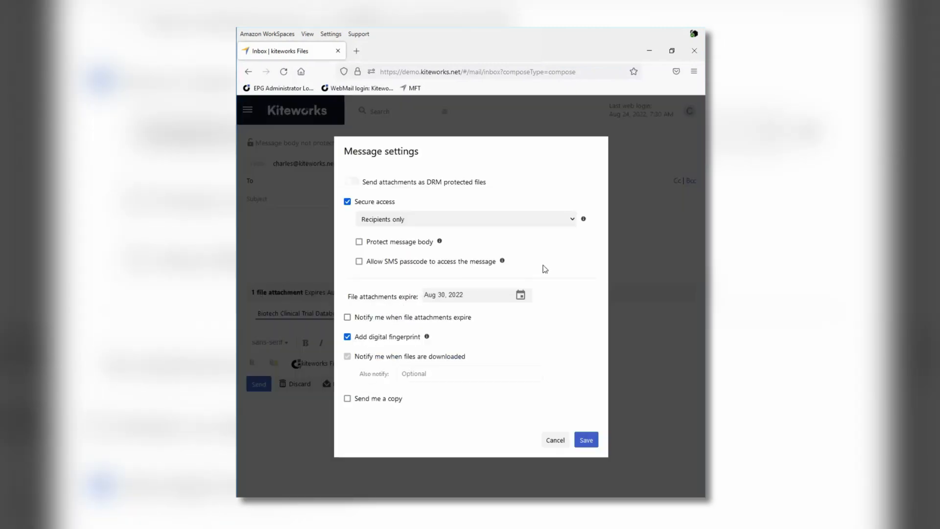
pyautogui.moveTo(547, 277)
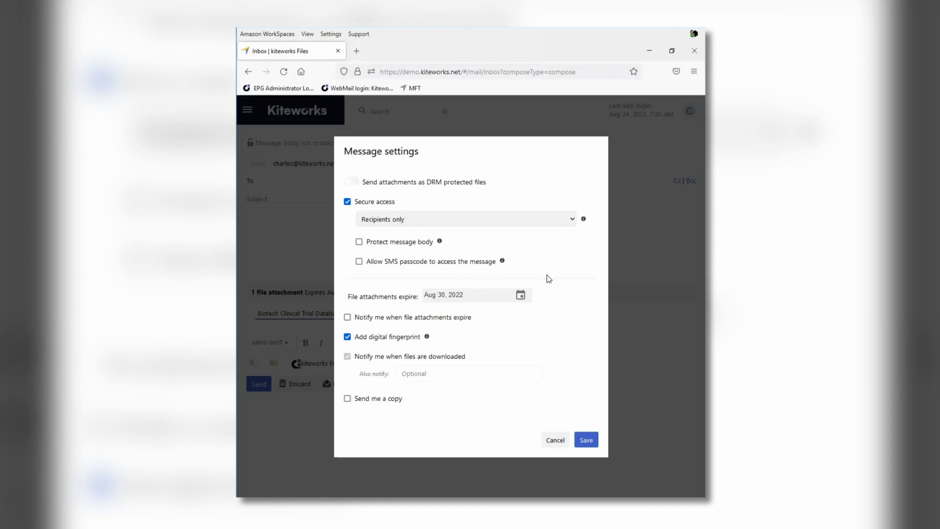
pyautogui.moveTo(536, 277)
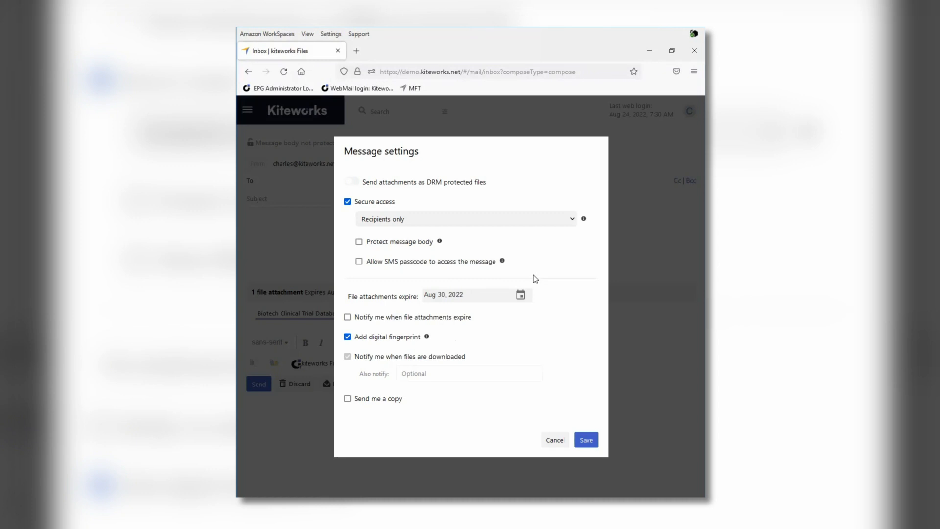
pyautogui.moveTo(418, 245)
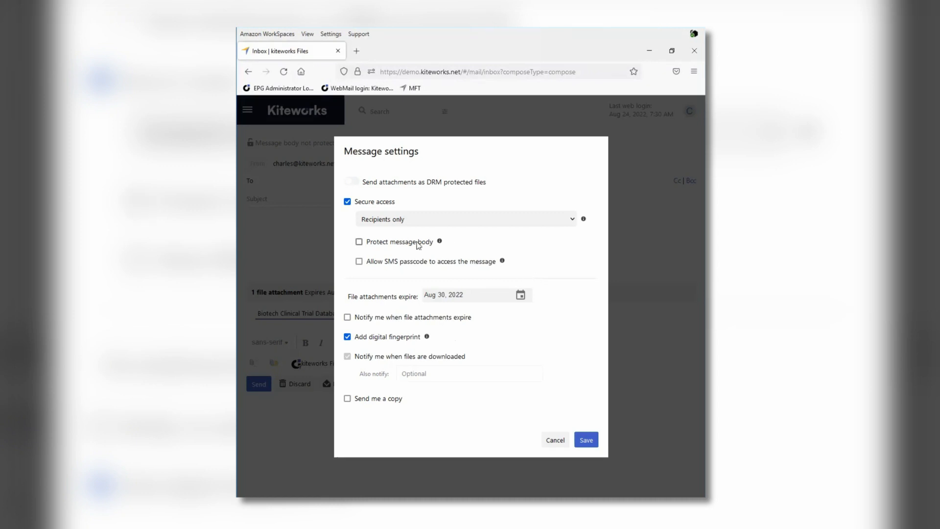
pyautogui.click(359, 242)
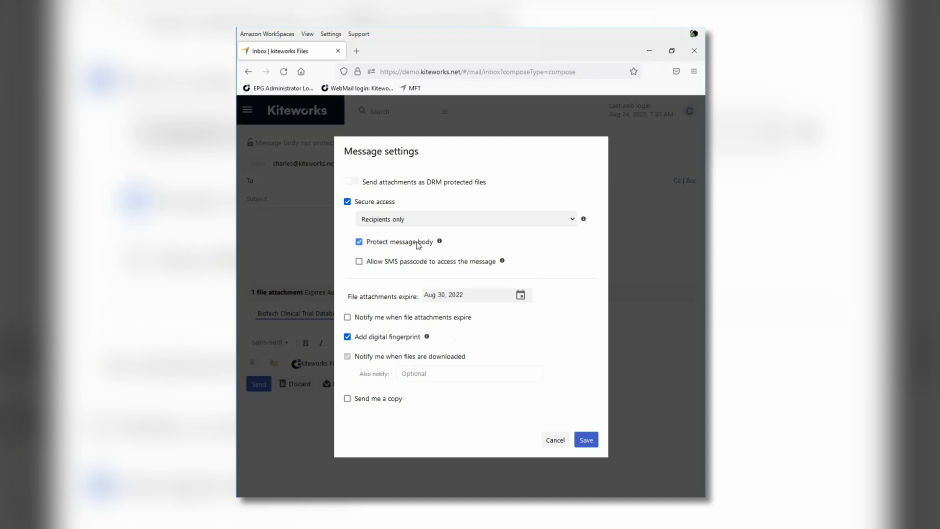
pyautogui.click(358, 242)
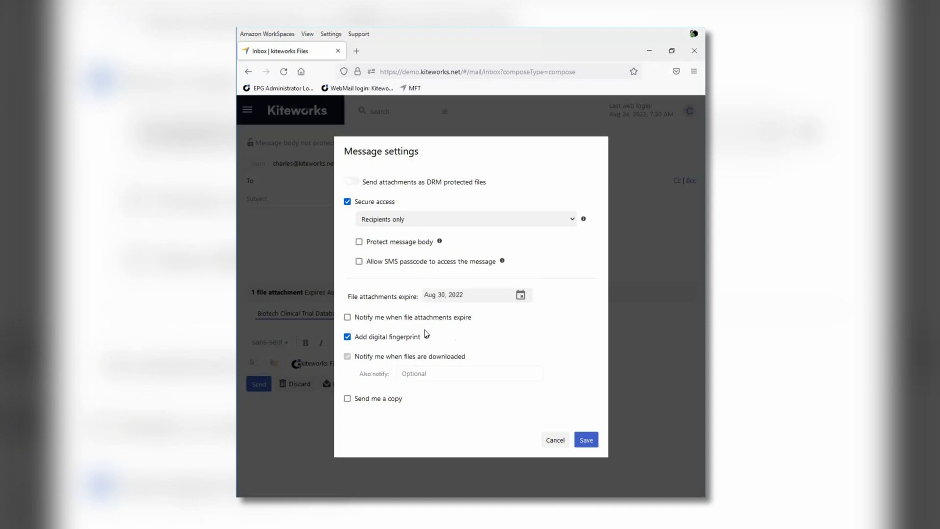
pyautogui.moveTo(430, 378)
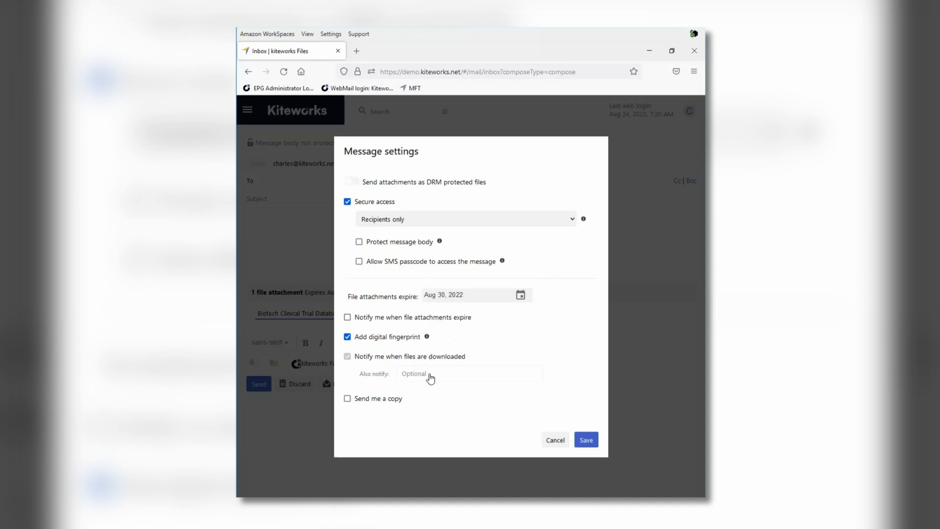
pyautogui.moveTo(459, 299)
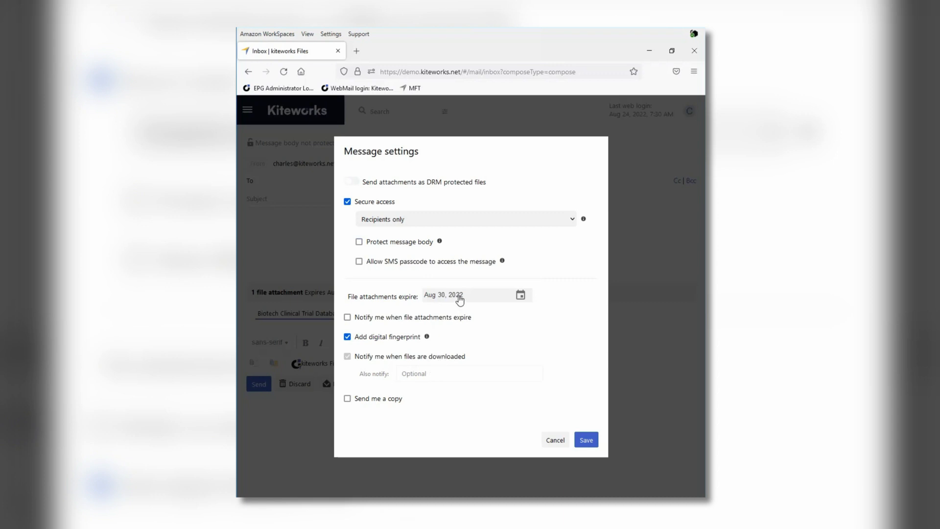
pyautogui.moveTo(567, 423)
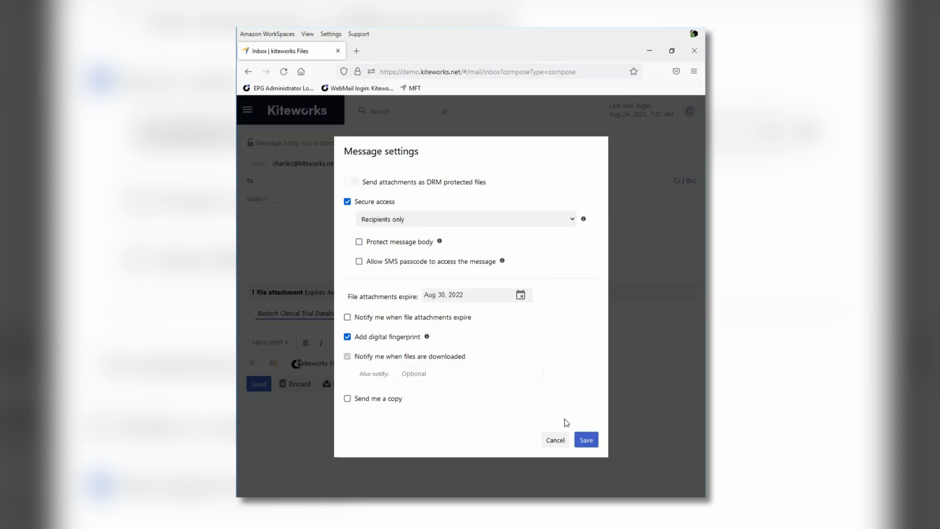
pyautogui.click(586, 439)
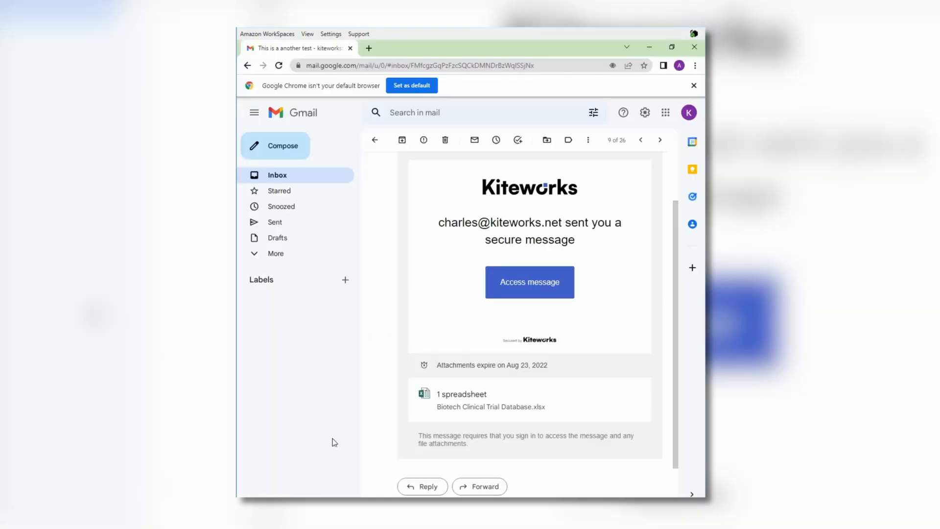
pyautogui.moveTo(336, 326)
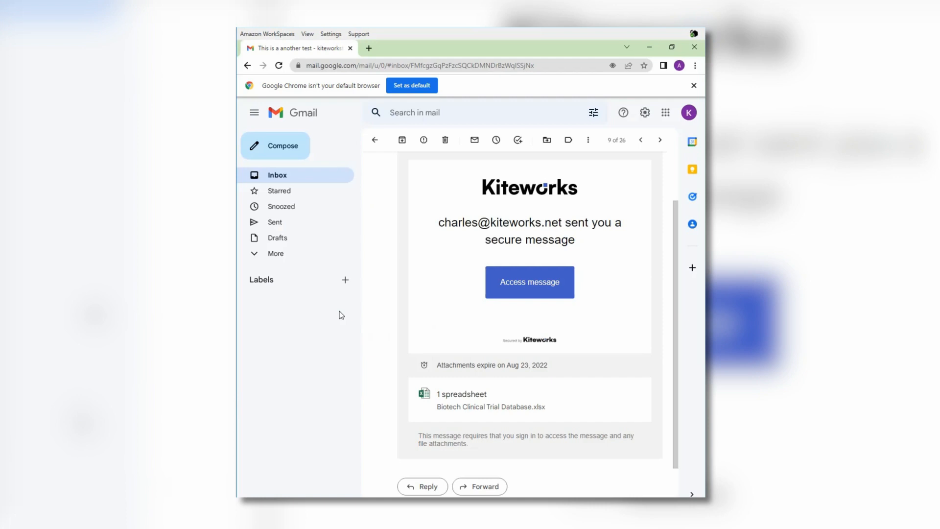
pyautogui.moveTo(418, 311)
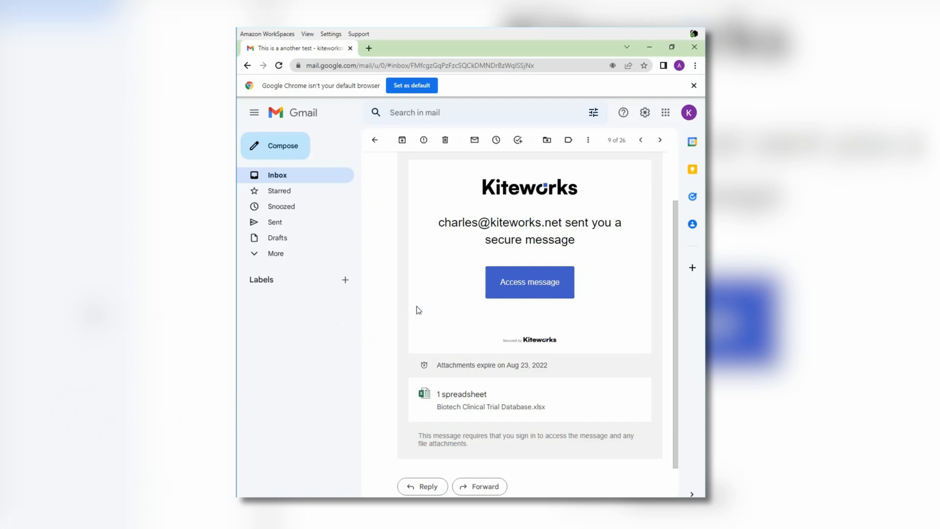
pyautogui.moveTo(456, 302)
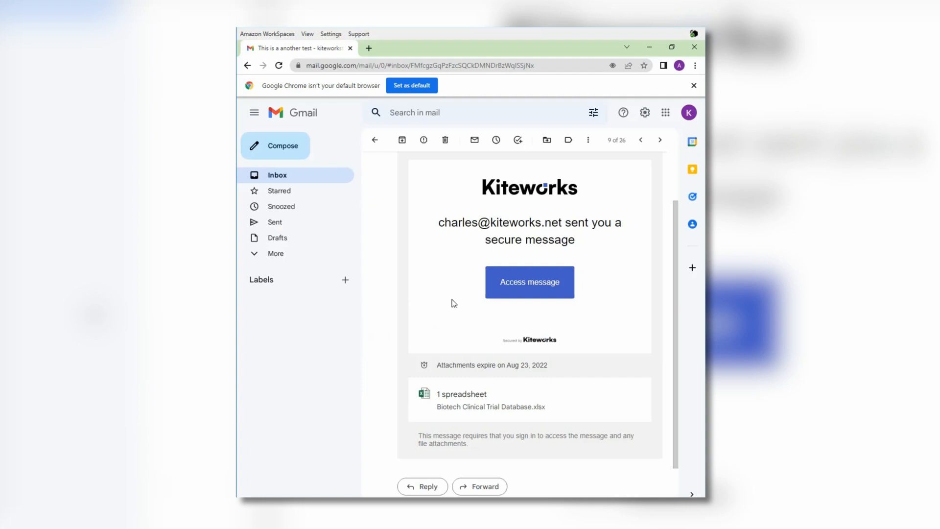
# View the received Kiteworks secure message with the Biotech Clinical Trial Database notice in Gmail.
pyautogui.click(529, 282)
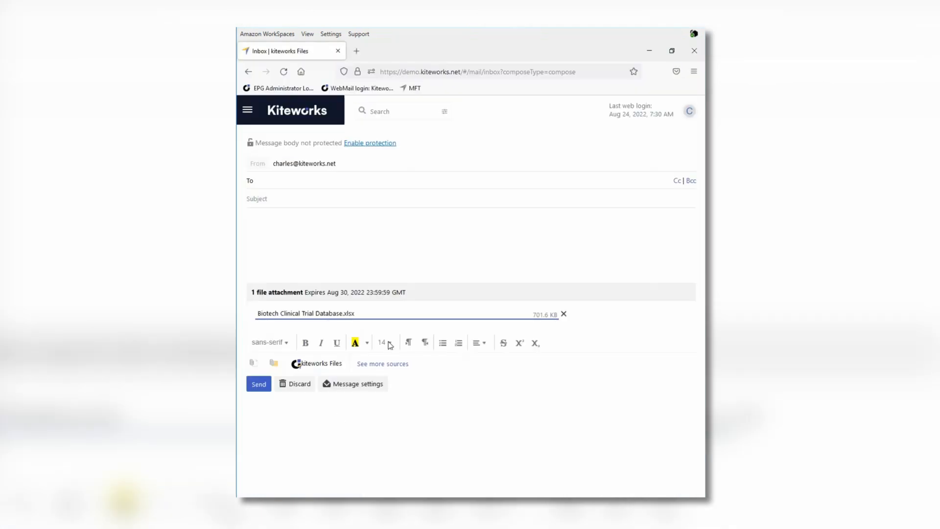
# From the web forms list, choose the Log4j - Immediate Action Required form.
pyautogui.click(247, 110)
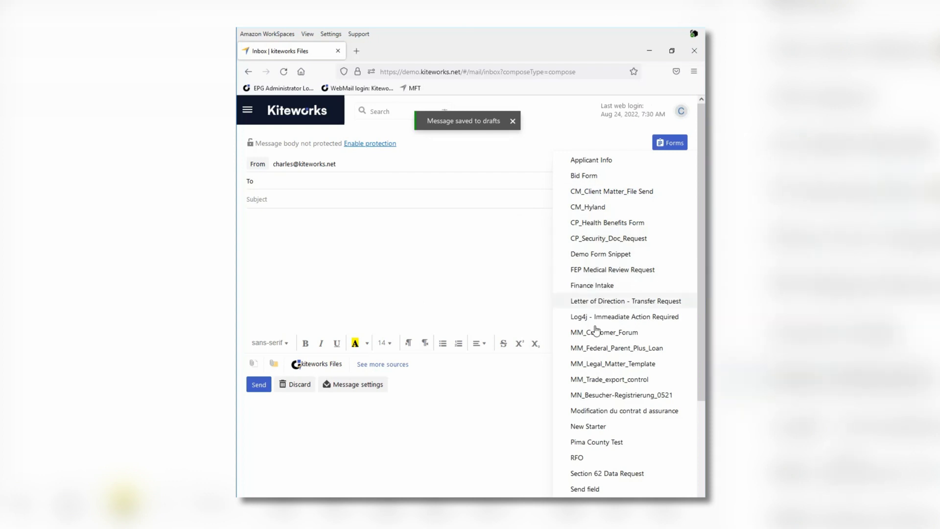
pyautogui.click(624, 317)
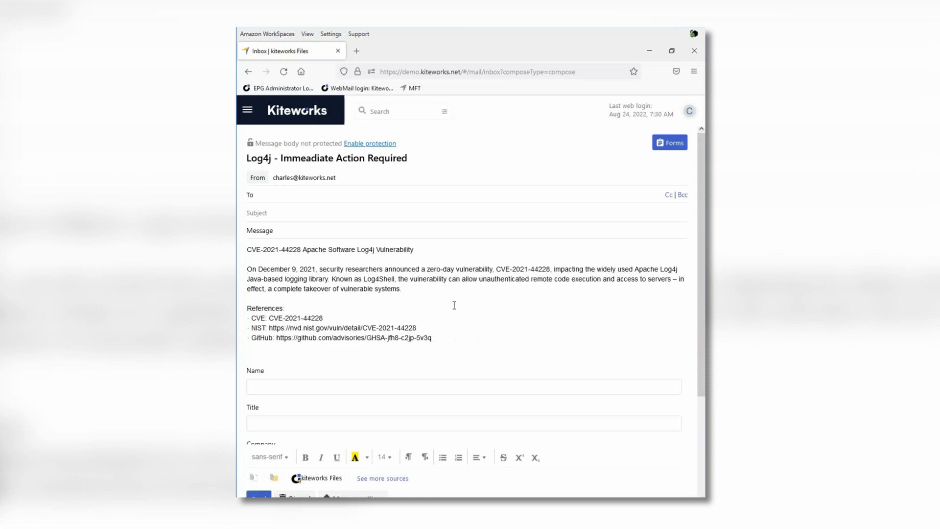
pyautogui.moveTo(402, 300)
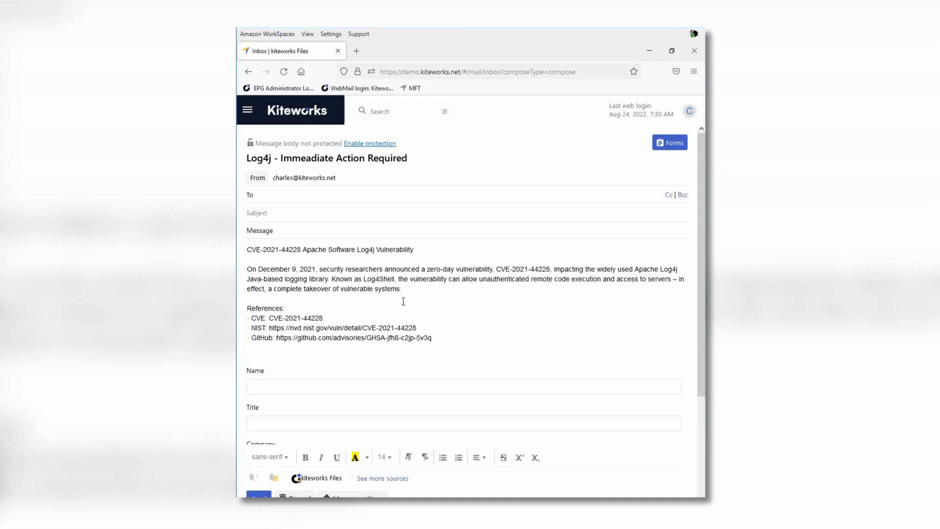
# Scroll through the loaded Log4j form's advisory text down to its Name, Title and Company fields.
pyautogui.scroll(-3)
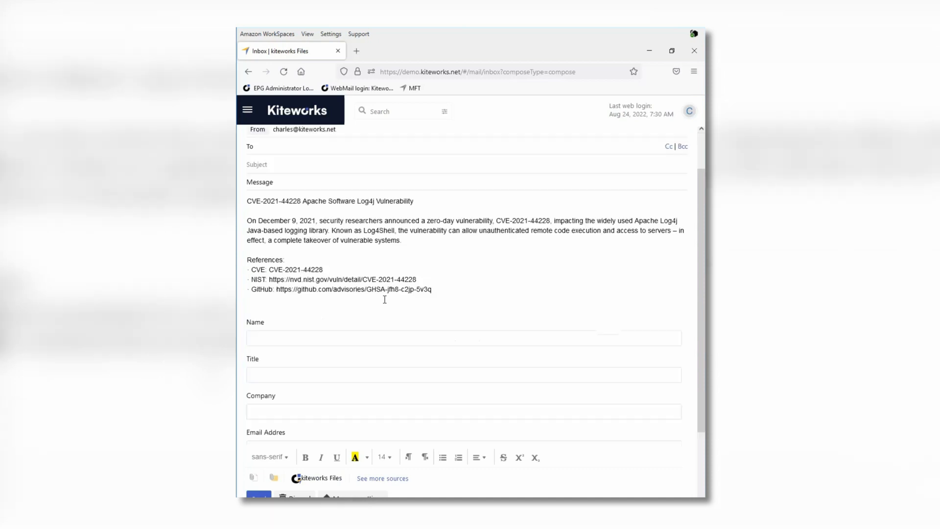
pyautogui.scroll(-3)
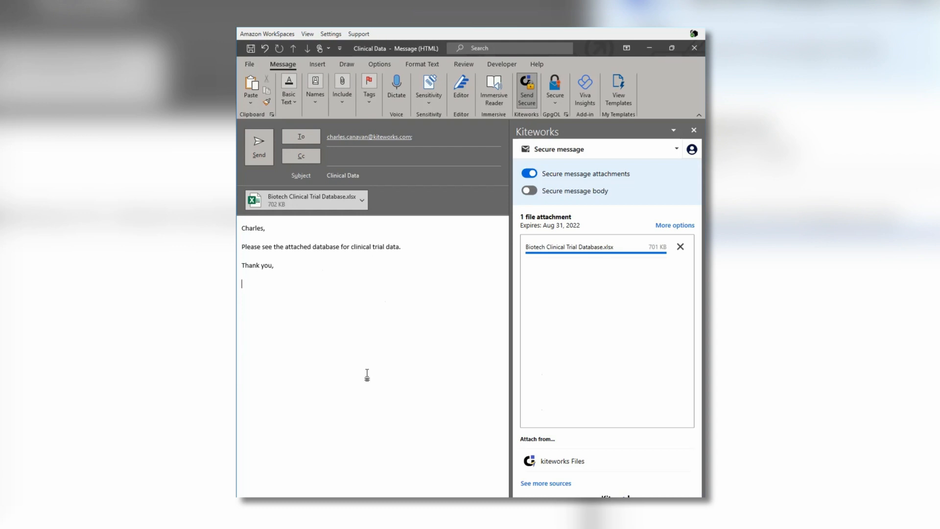
pyautogui.moveTo(317, 35)
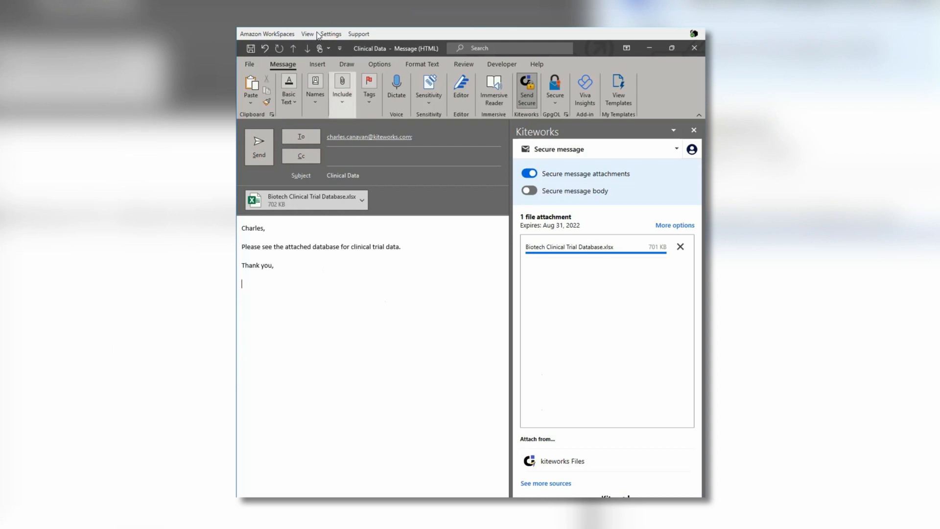
pyautogui.moveTo(306, 33)
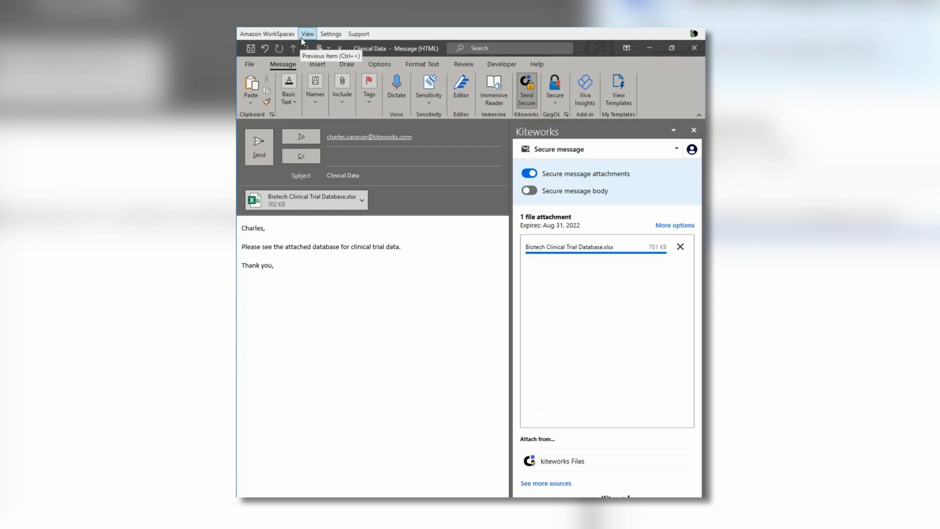